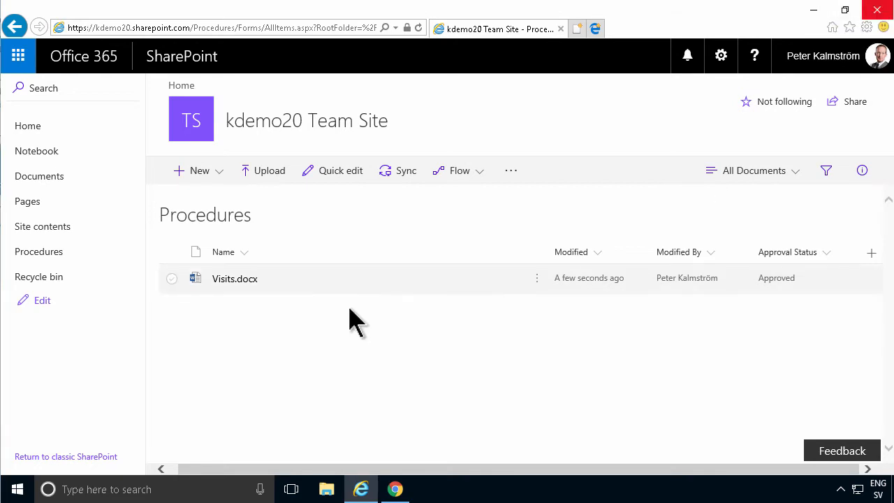
mouse_move(465, 307)
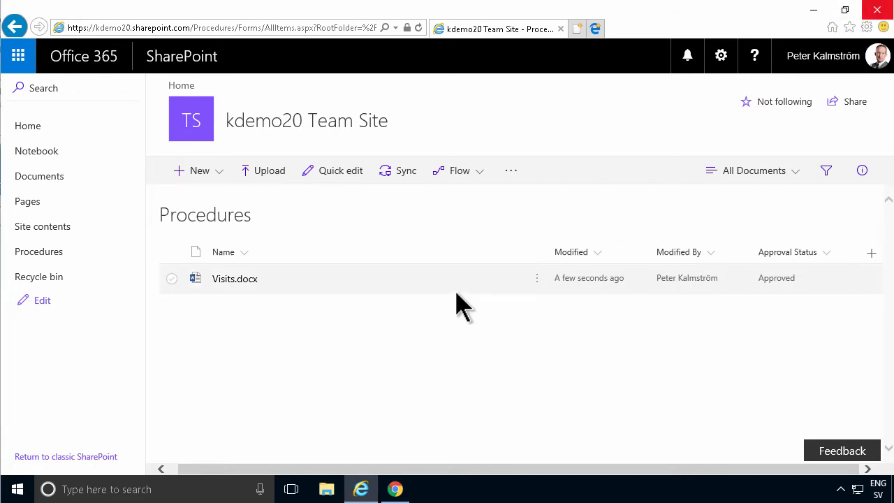
mouse_move(209, 307)
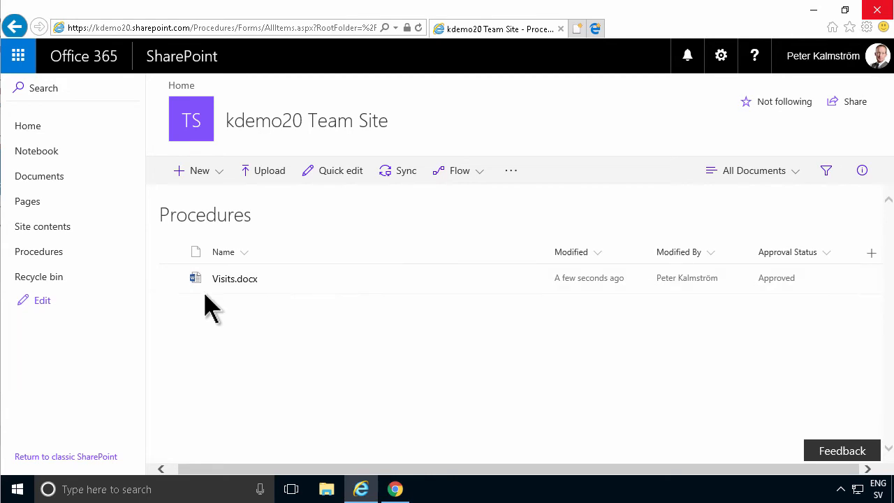
mouse_move(245, 230)
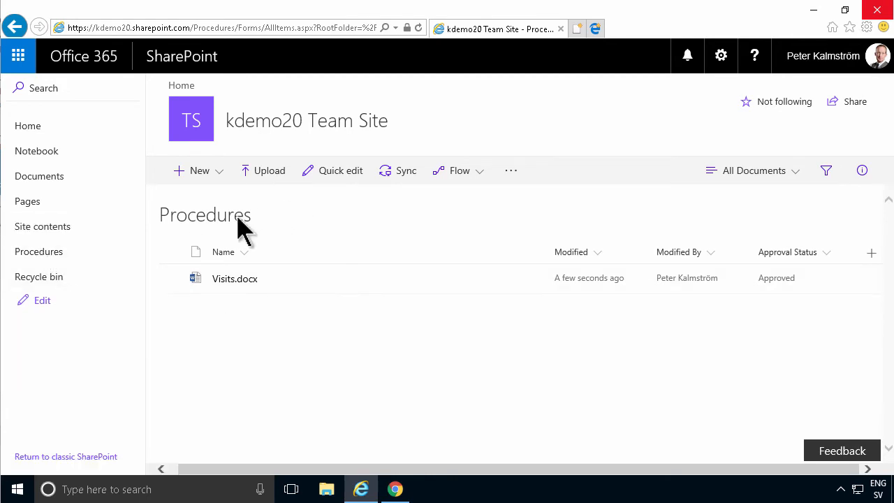
mouse_move(545, 287)
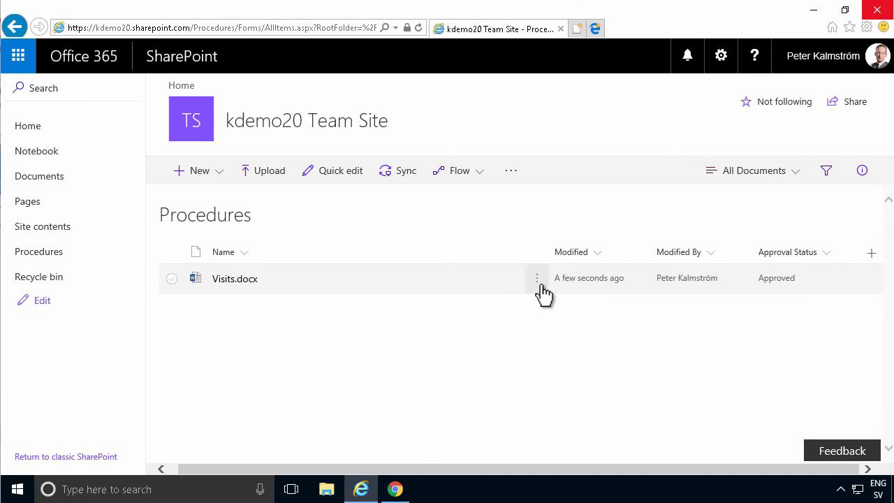
Set the Procedures library versioning to 'Create major and minor (draft) versions' and save.
left_click(171, 278)
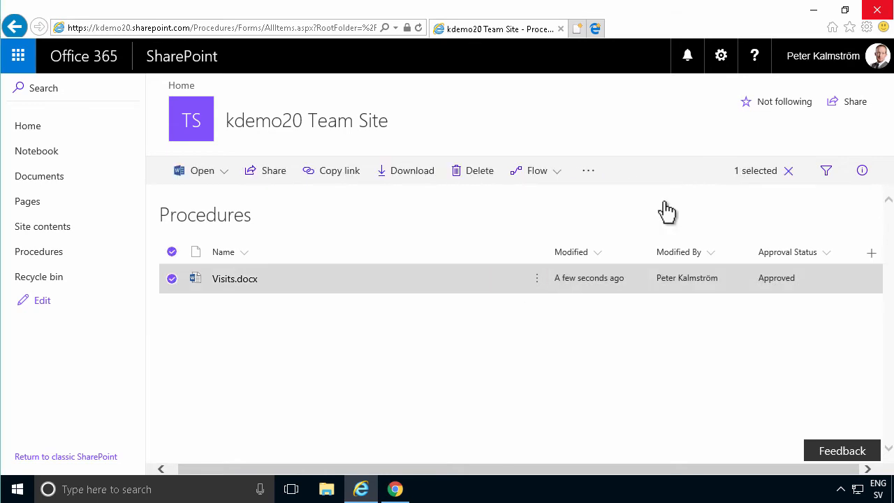
left_click(721, 55)
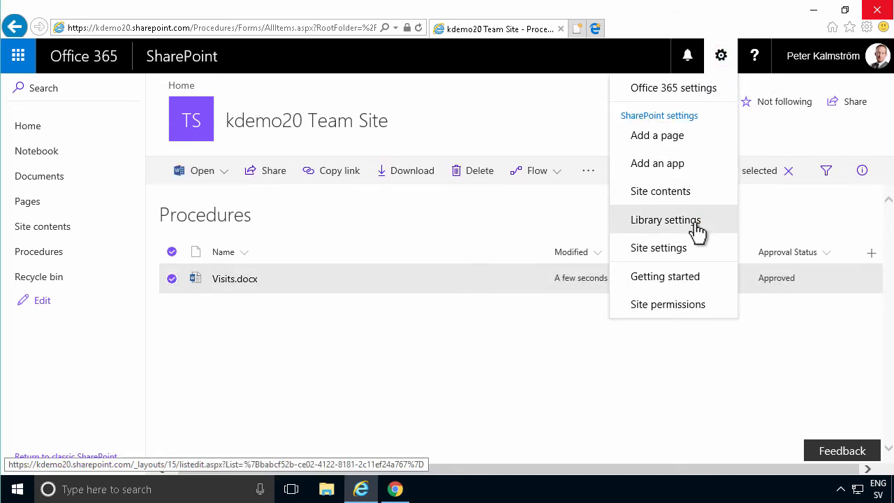
left_click(665, 219)
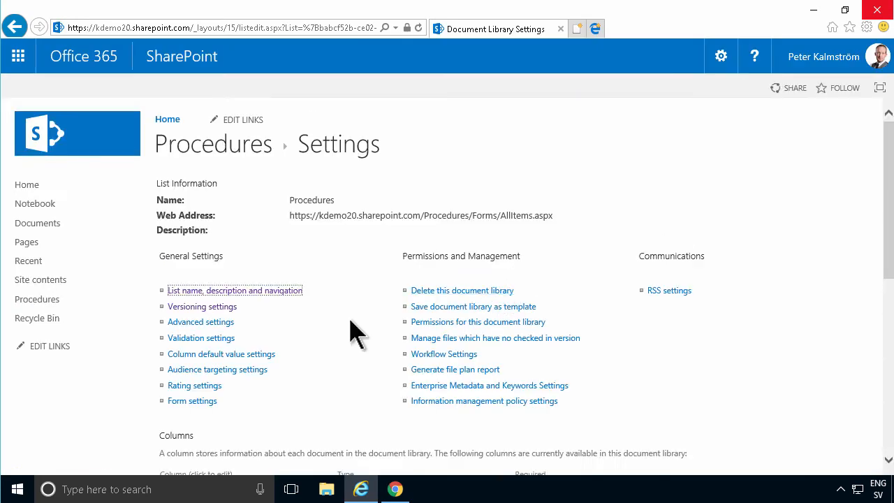
mouse_move(202, 306)
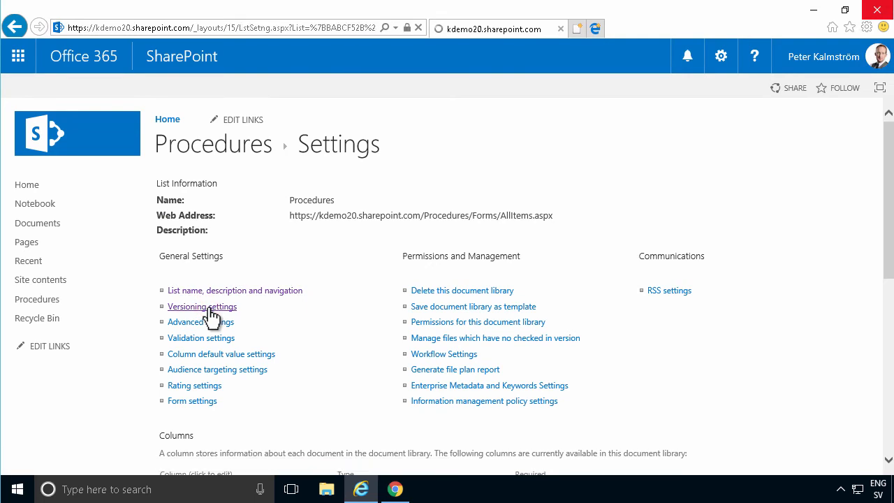
left_click(202, 306)
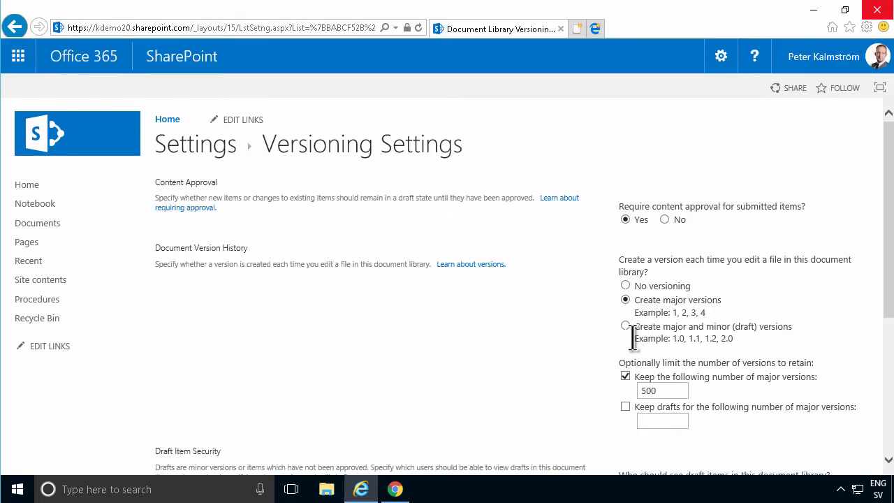
left_click(625, 326)
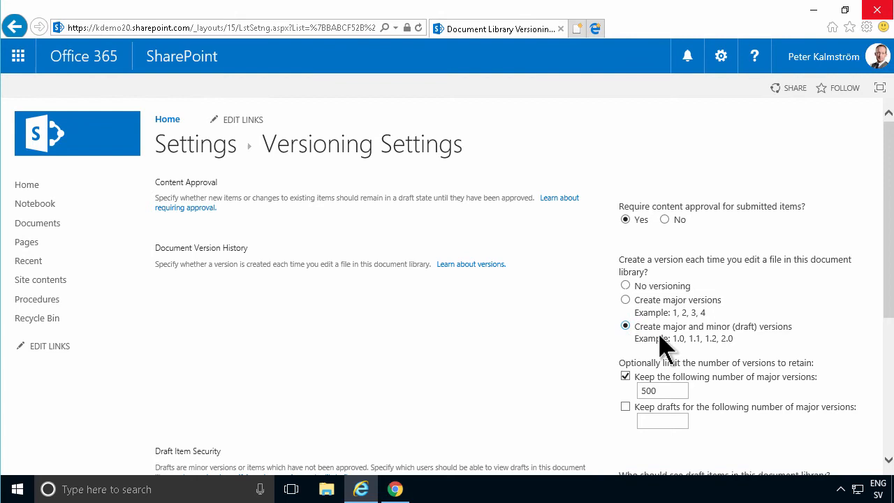
scroll("down", 3)
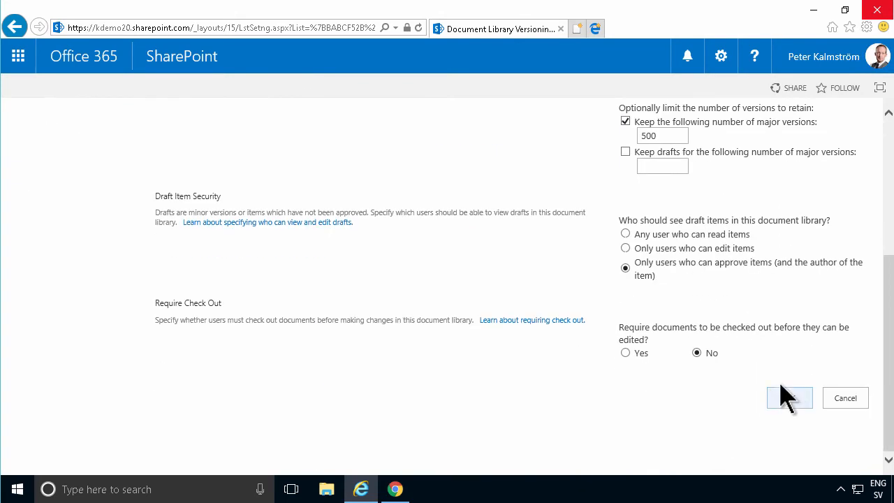
left_click(790, 398)
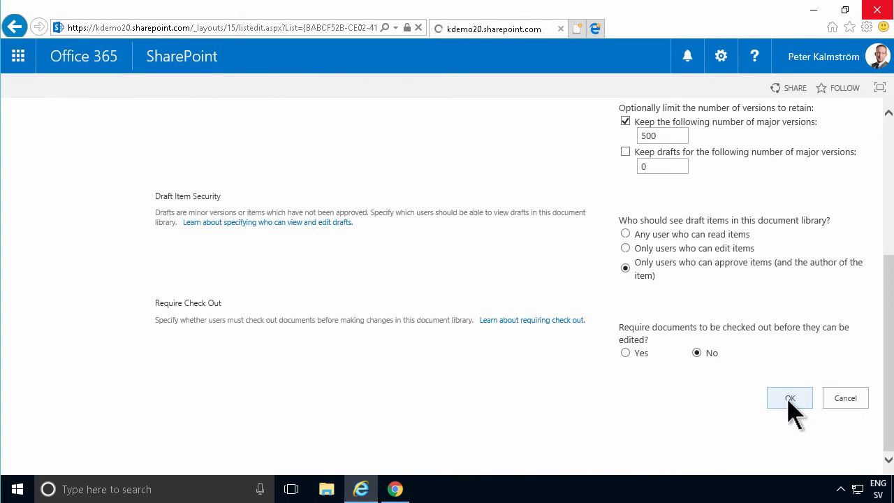
left_click(790, 397)
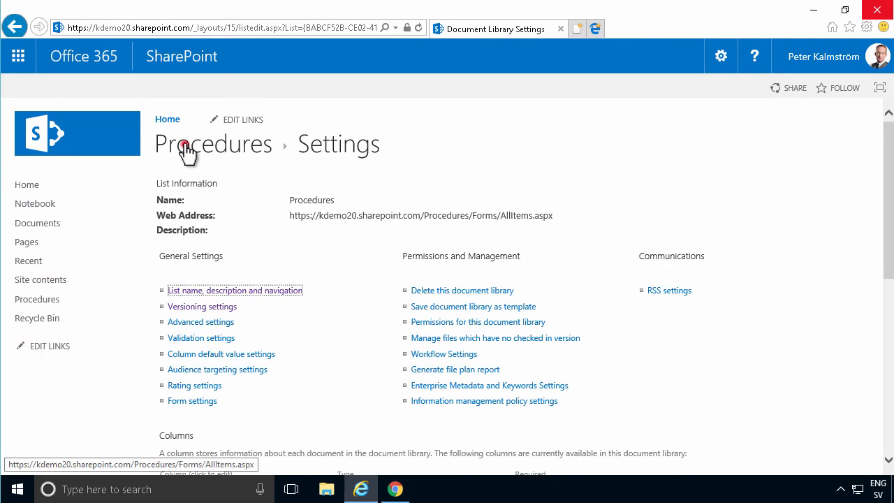
From the Procedures library, create a new blank Word document.
left_click(213, 143)
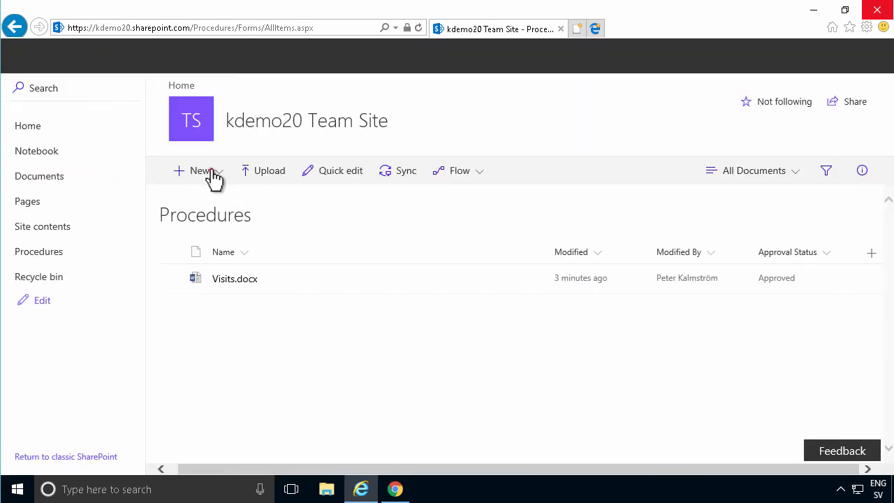
left_click(199, 170)
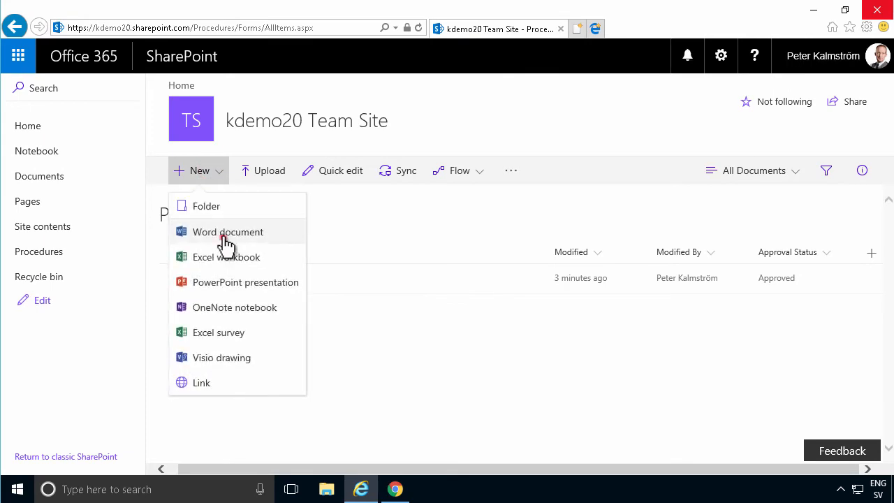
left_click(228, 232)
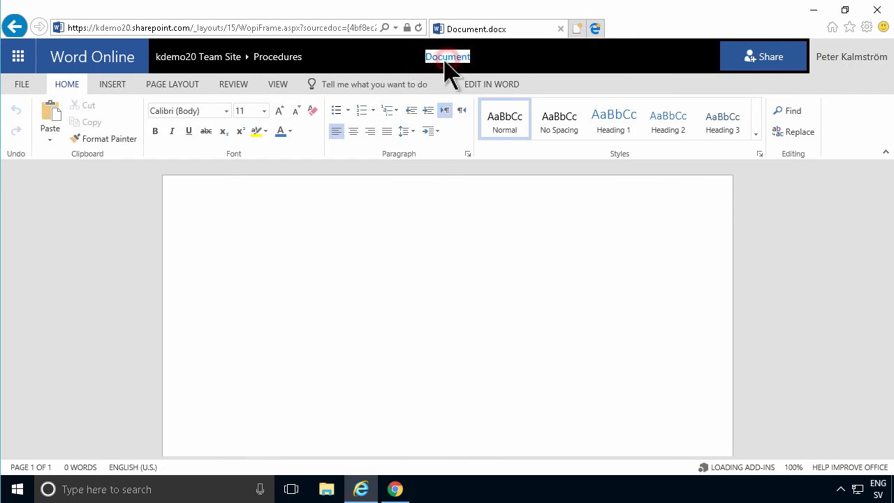
Title the document SalesVery, write 'Very polite' in the body, and return to Procedures.
type("SalesVery")
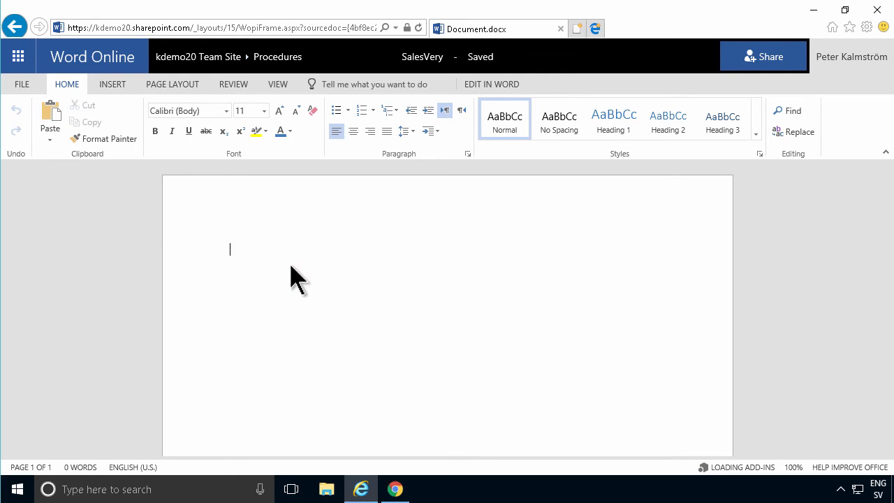
type("Very pol")
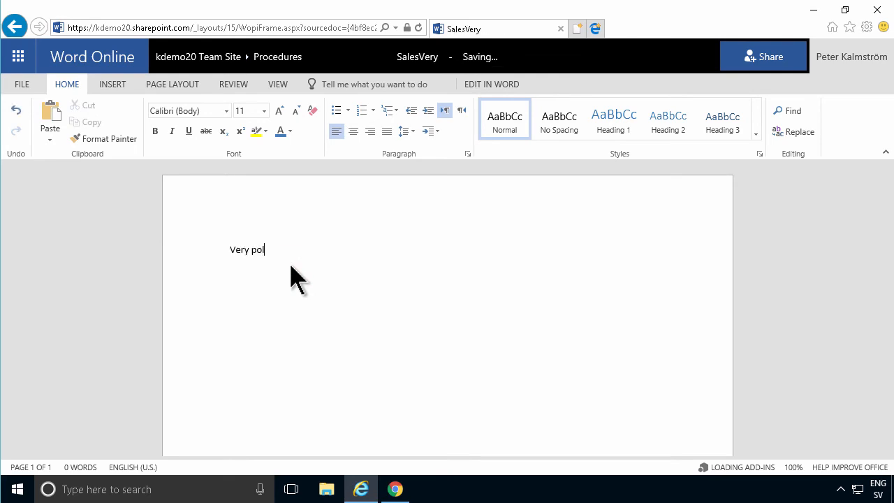
type("ite")
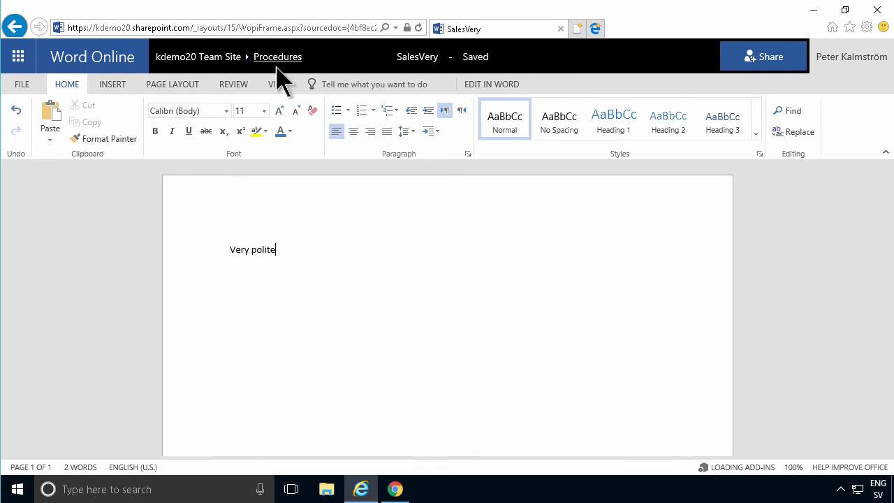
left_click(278, 56)
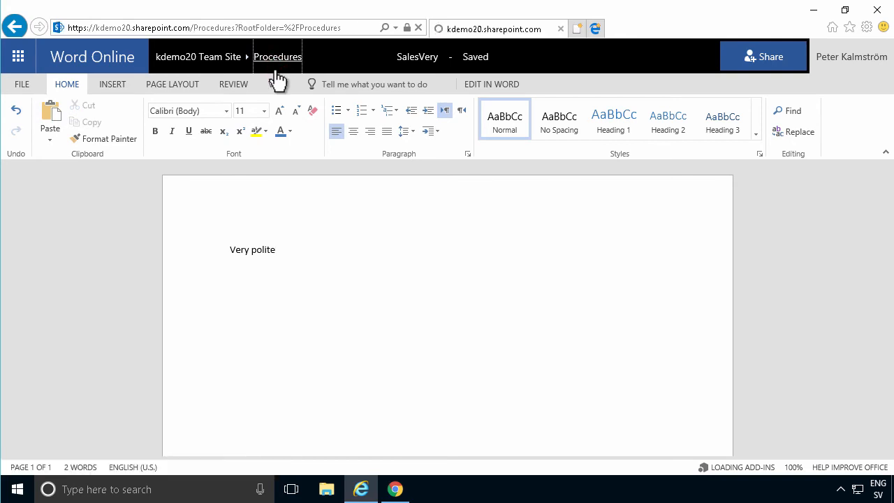
left_click(277, 57)
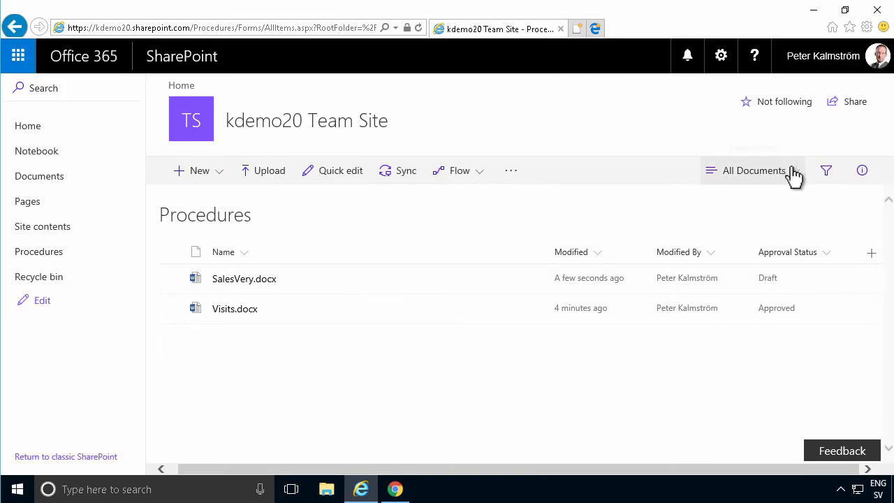
Edit the All Documents view to show the Version column and save it.
left_click(753, 169)
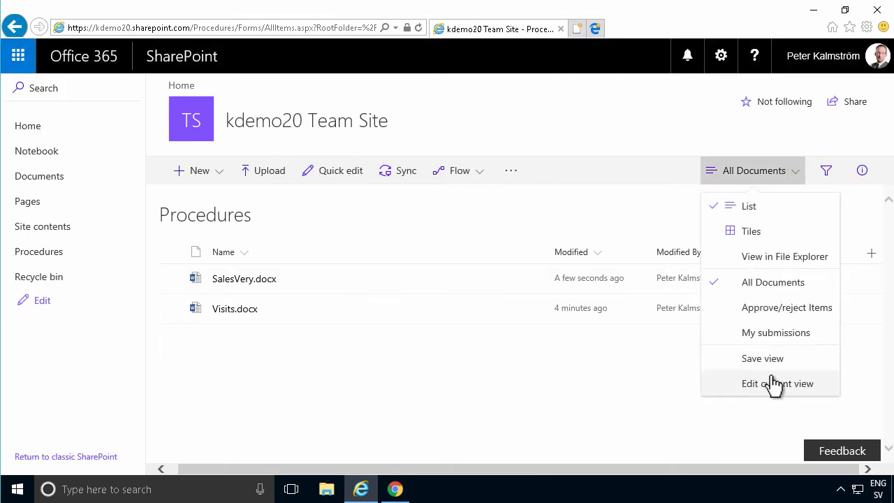
left_click(778, 383)
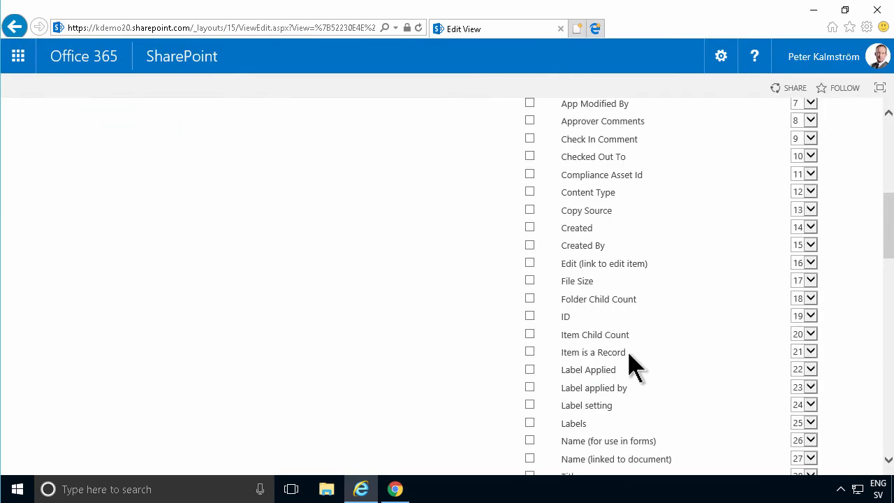
scroll("down", 3)
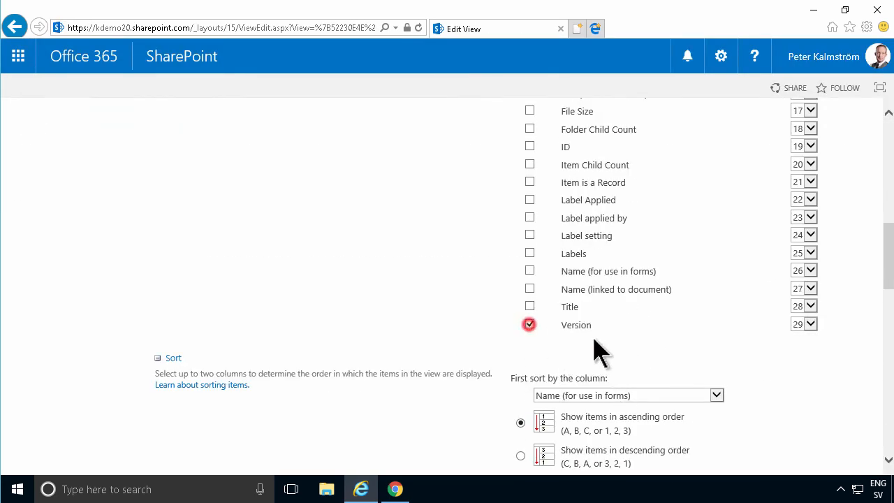
left_click(783, 186)
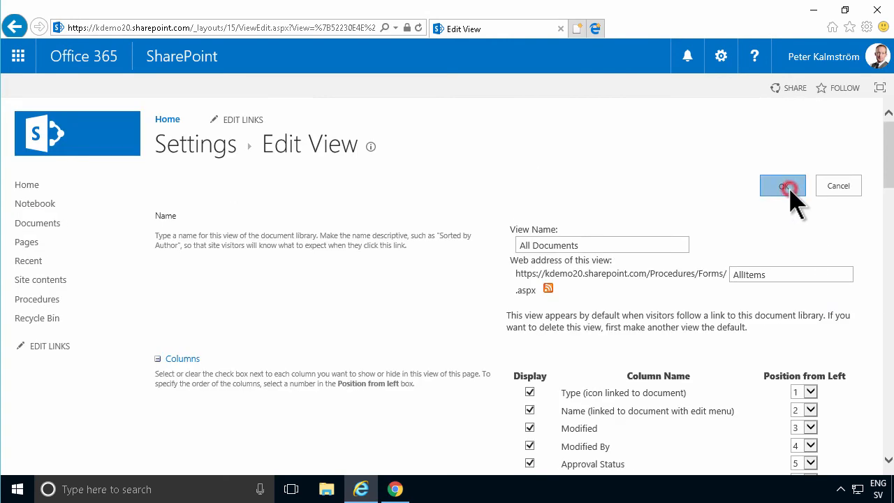
left_click(783, 185)
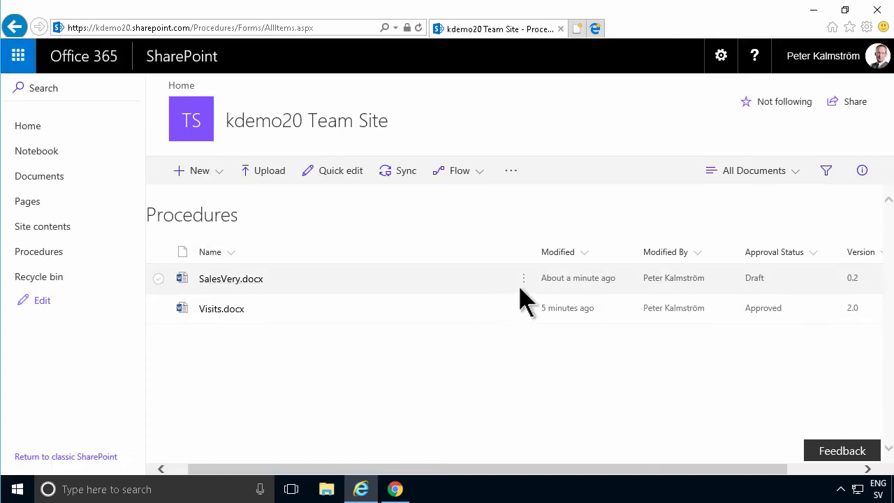
Open the Publish dialog for SalesVery.docx from its item menu.
left_click(524, 278)
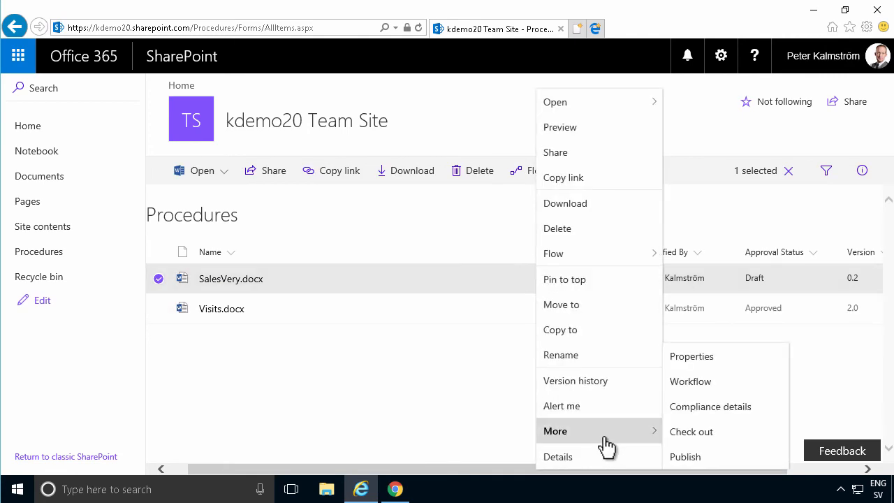
mouse_move(707, 391)
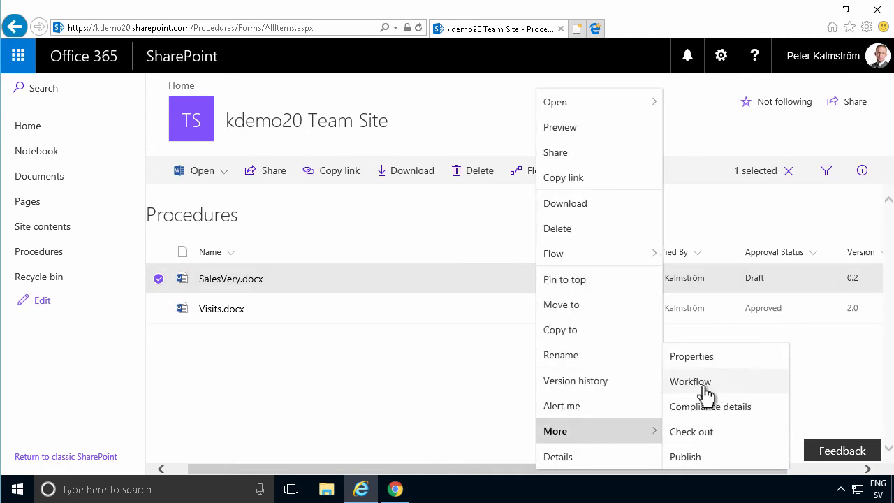
mouse_move(699, 456)
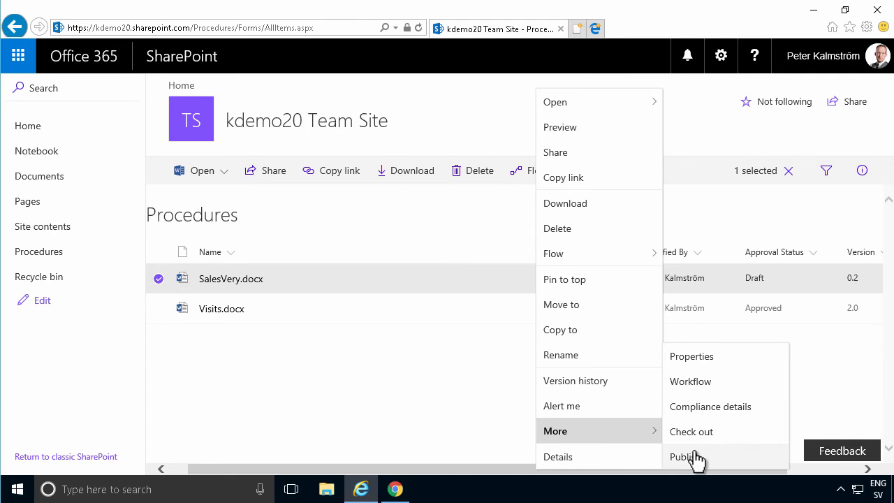
mouse_move(698, 461)
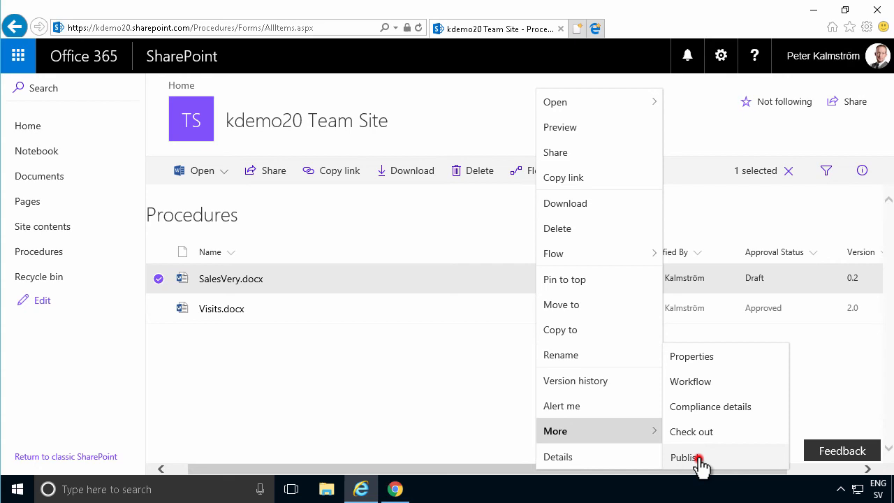
left_click(691, 456)
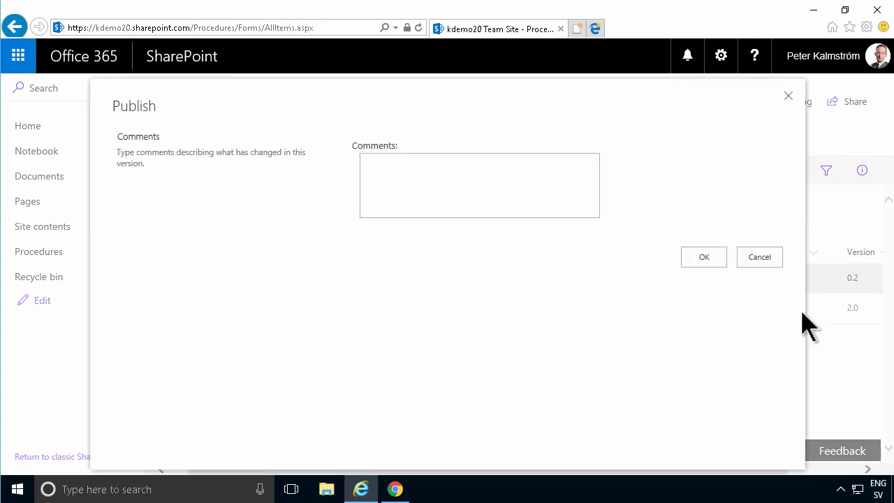
Submit SalesVery.docx for publishing with the comment 'Ready'.
left_click(480, 185)
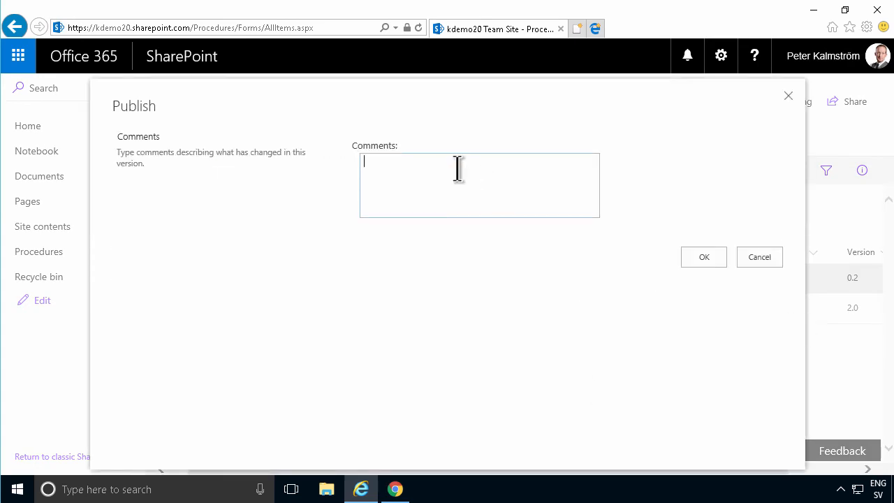
type("Ready")
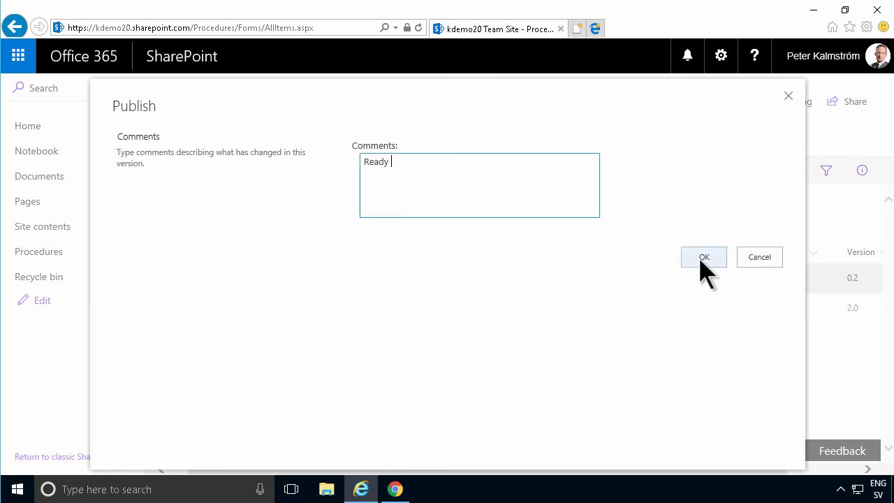
left_click(703, 256)
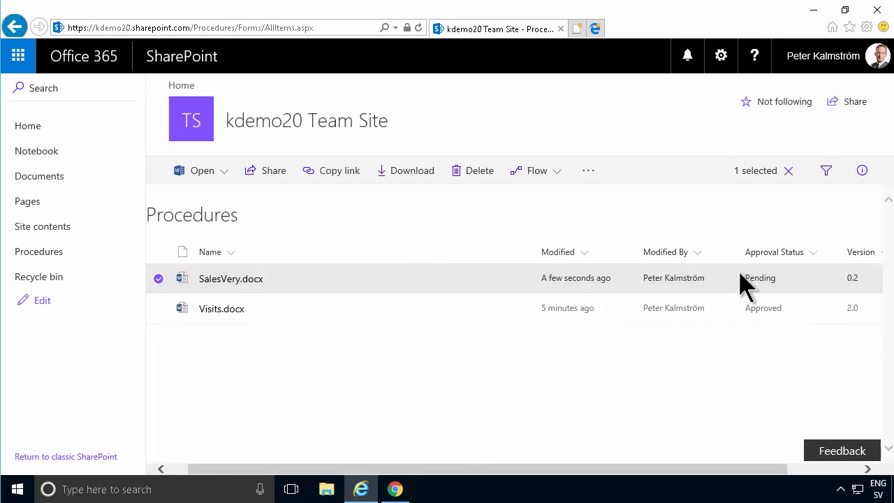
mouse_move(649, 178)
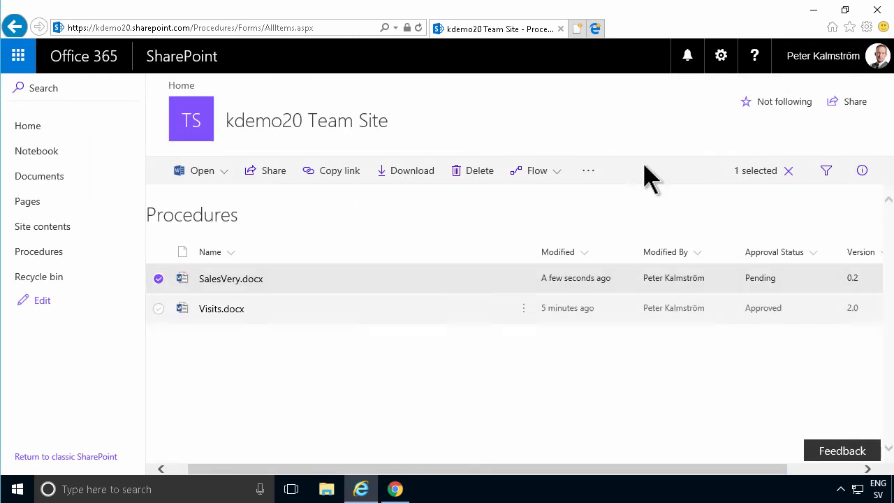
mouse_move(639, 283)
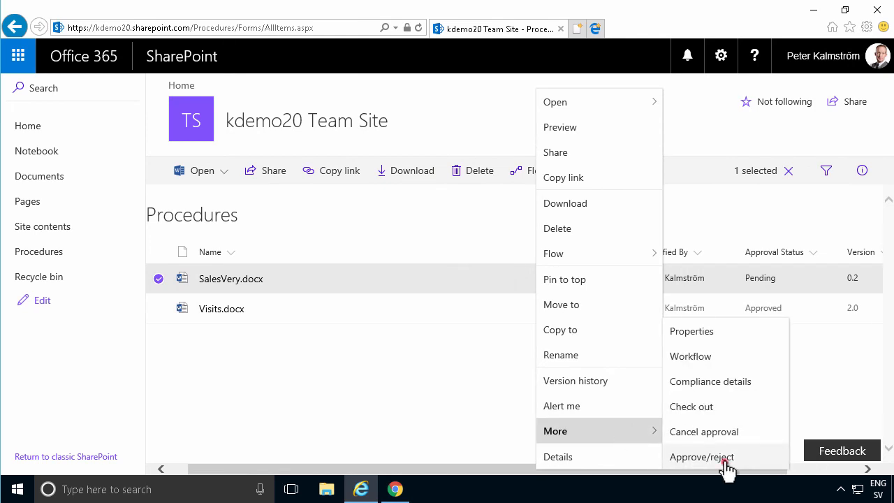
Mark SalesVery.docx as Approved in the Approve/reject form and confirm.
left_click(702, 457)
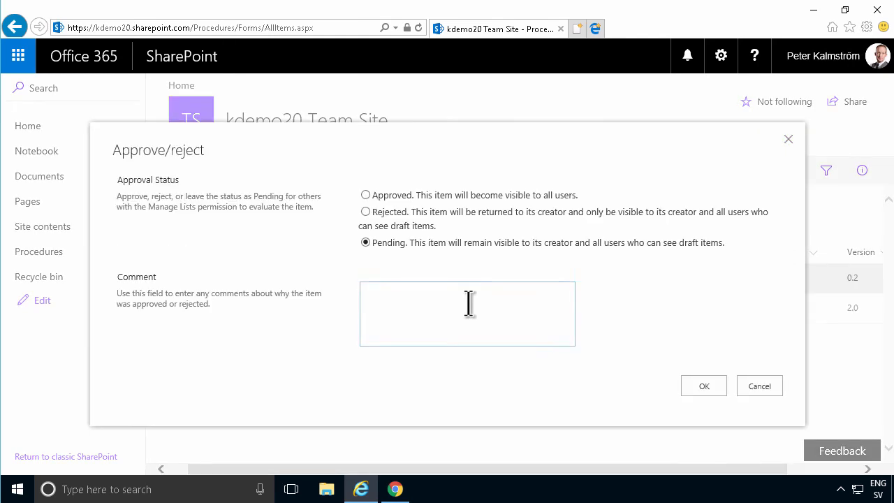
left_click(365, 195)
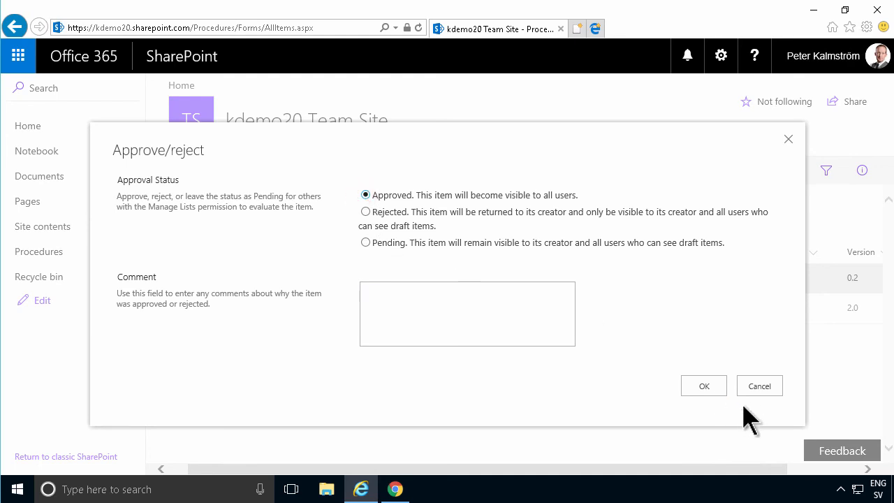
left_click(703, 386)
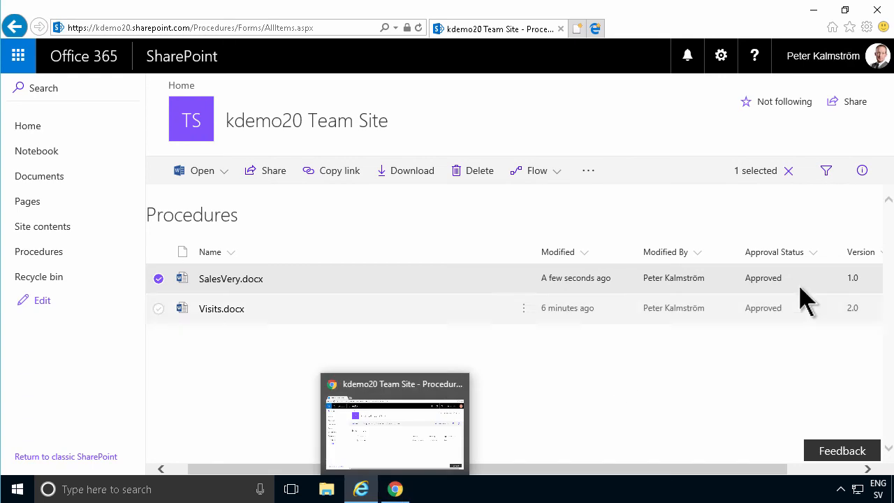
mouse_move(388, 486)
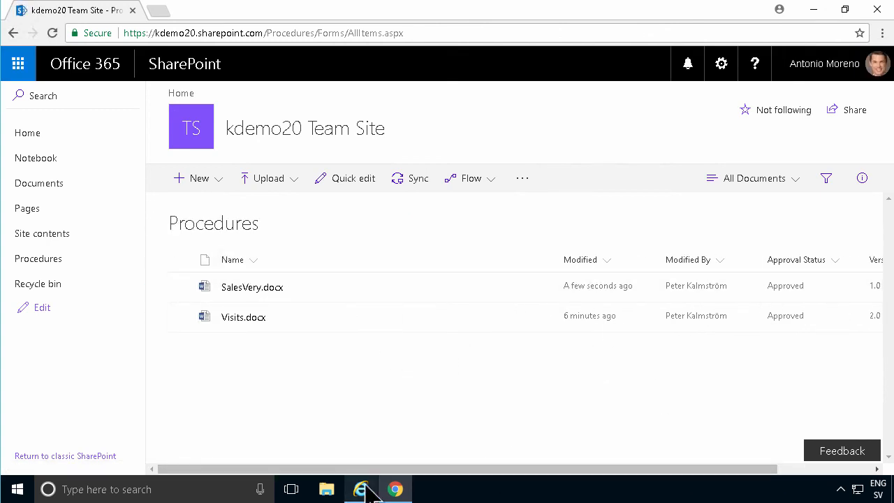
Go to the Procedures library settings and open Versioning settings.
left_click(721, 56)
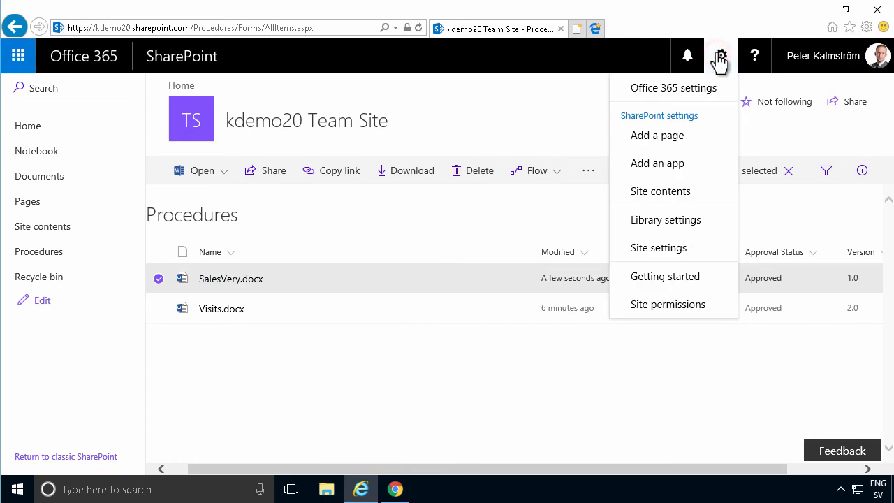
mouse_move(666, 219)
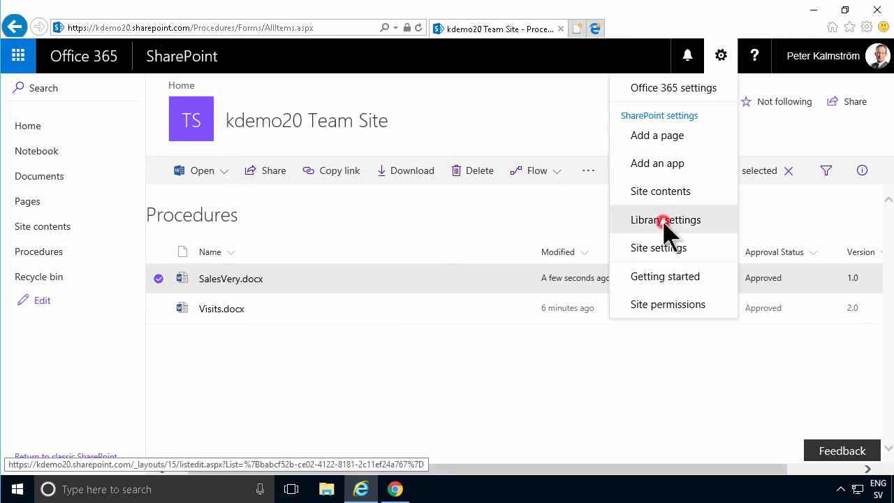
left_click(666, 220)
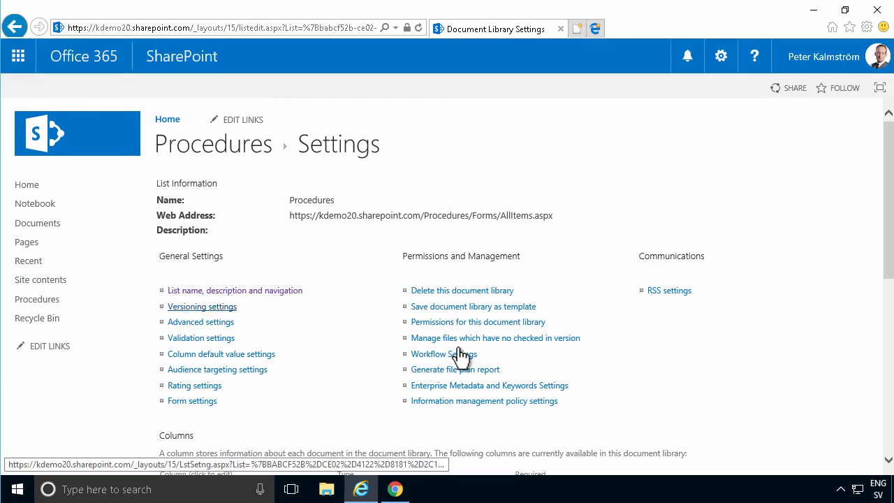
left_click(202, 306)
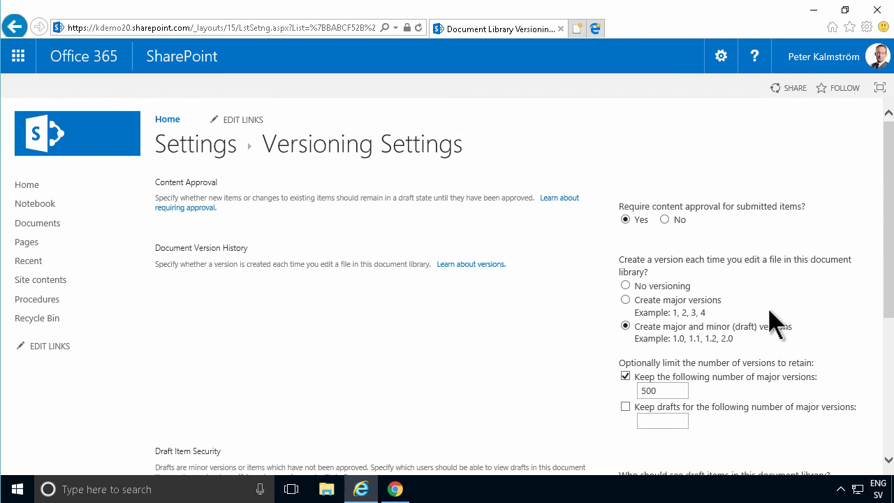